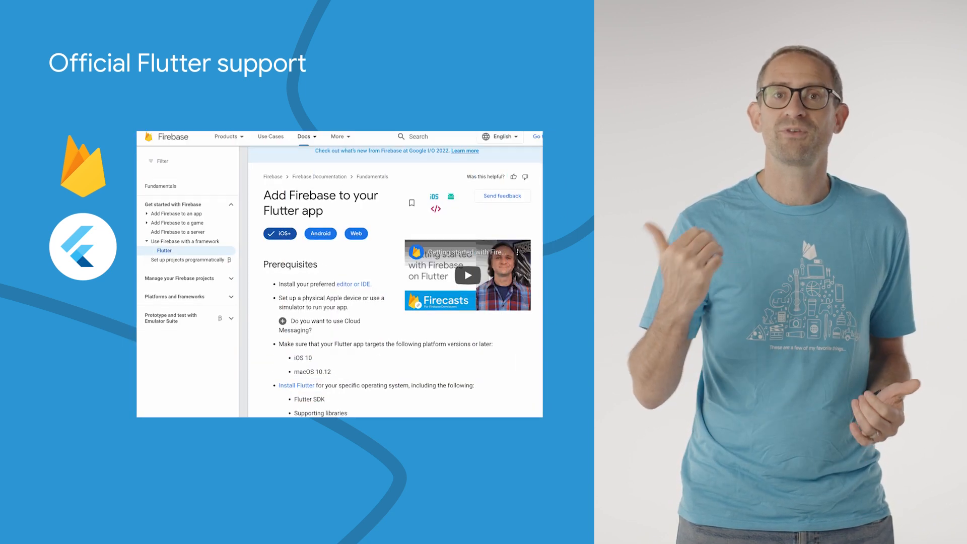
# Step: Review the Flutter setup guide and advance the console workflow to installing and running the FlutterFire CLI
pyautogui.scroll(-3)
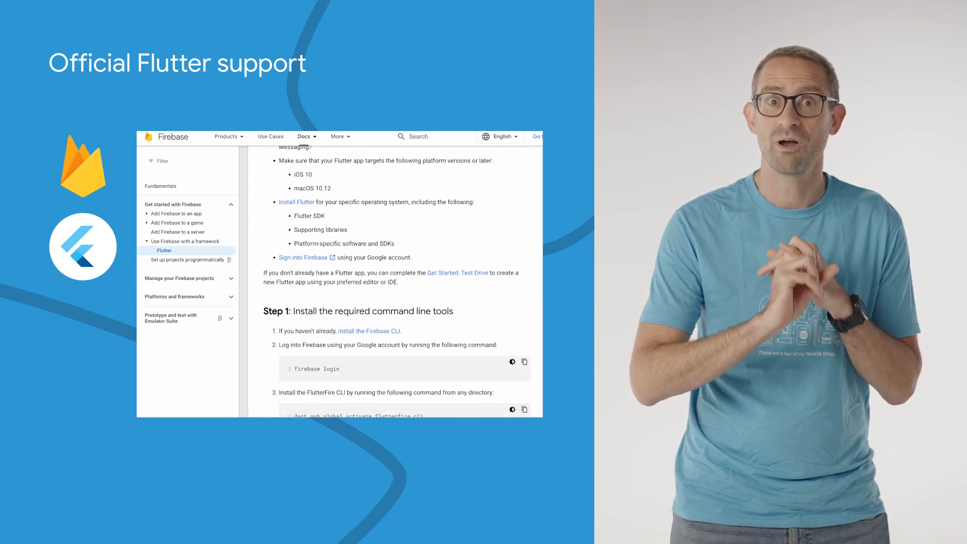
pyautogui.scroll(-3)
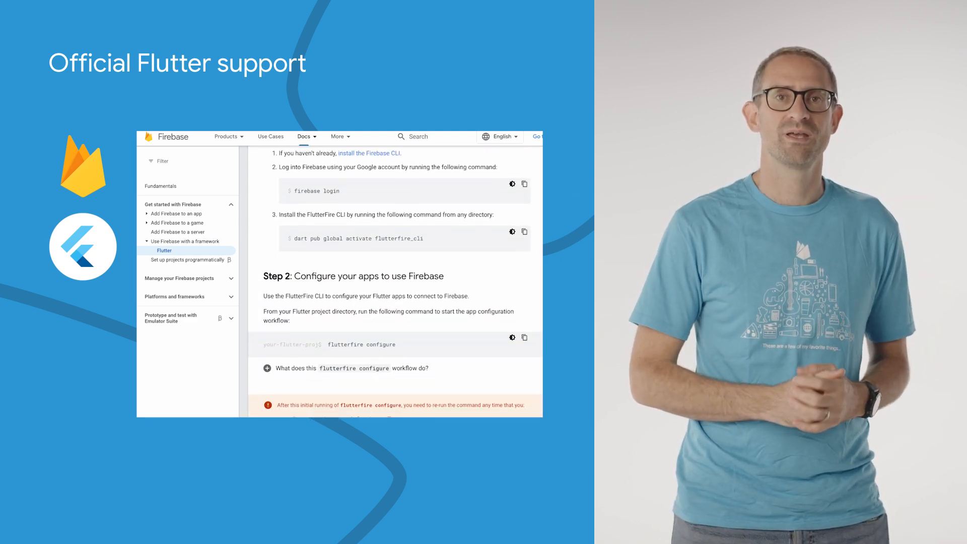
pyautogui.scroll(-3)
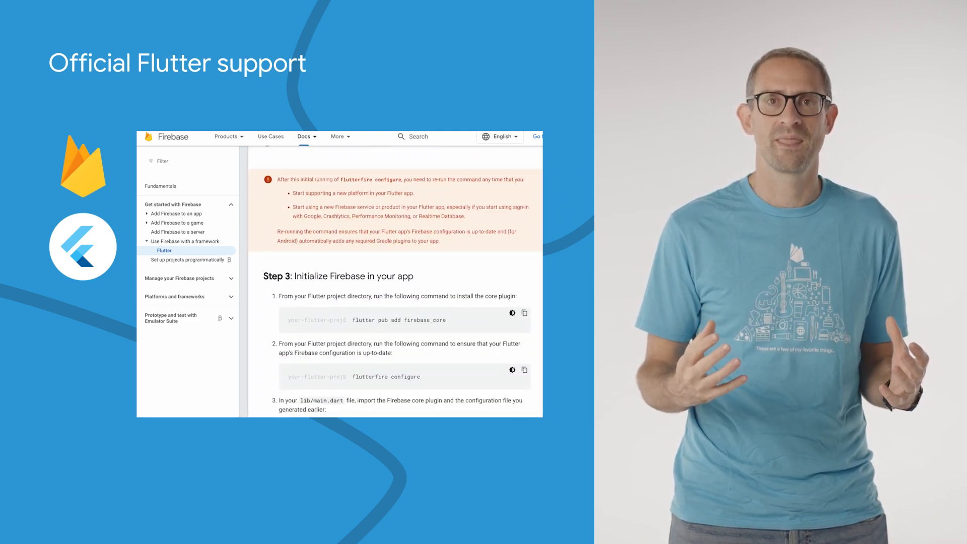
pyautogui.scroll(-3)
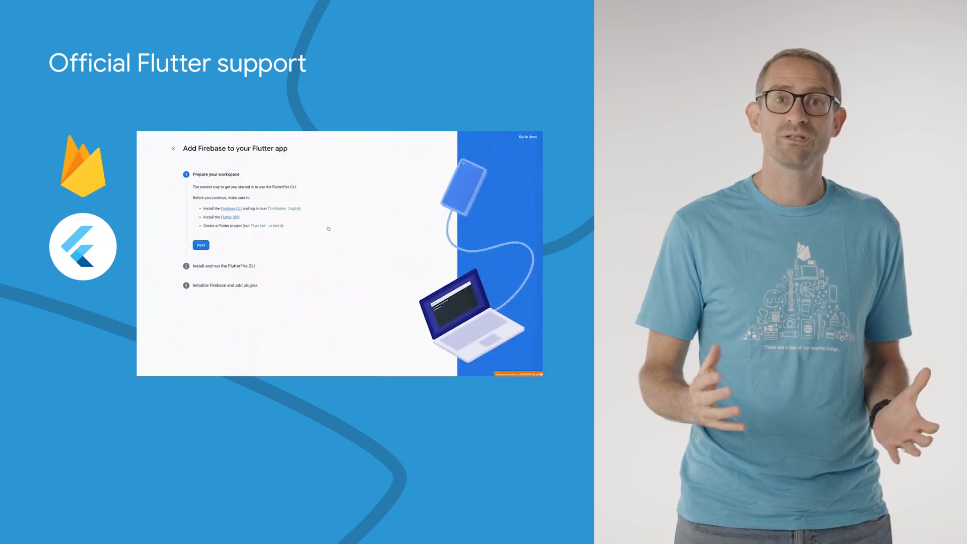
pyautogui.click(200, 245)
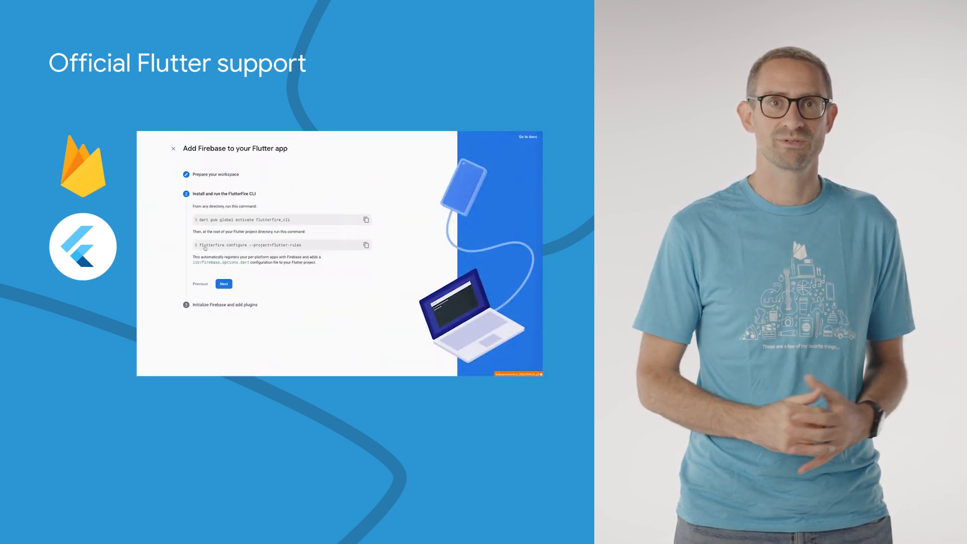
pyautogui.click(224, 283)
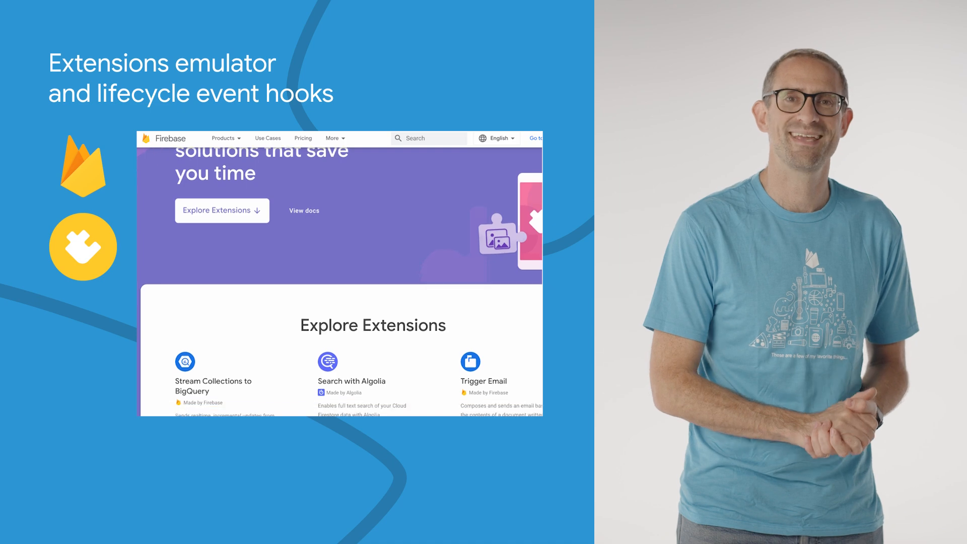
pyautogui.scroll(-3)
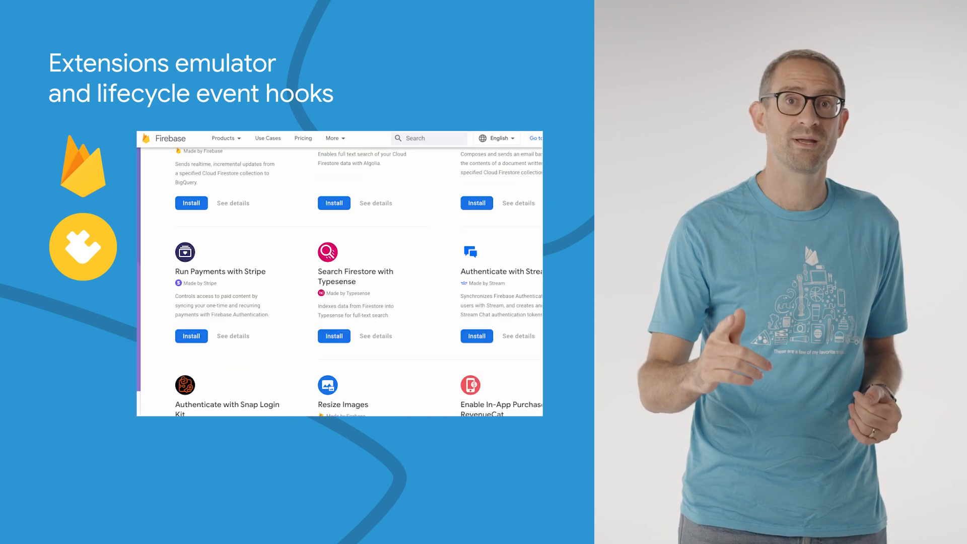
pyautogui.scroll(-3)
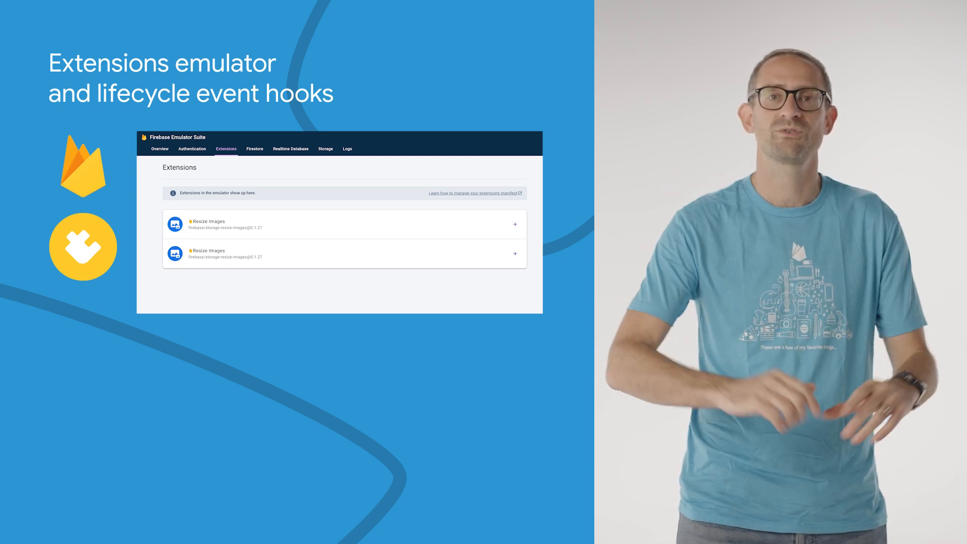
pyautogui.click(473, 193)
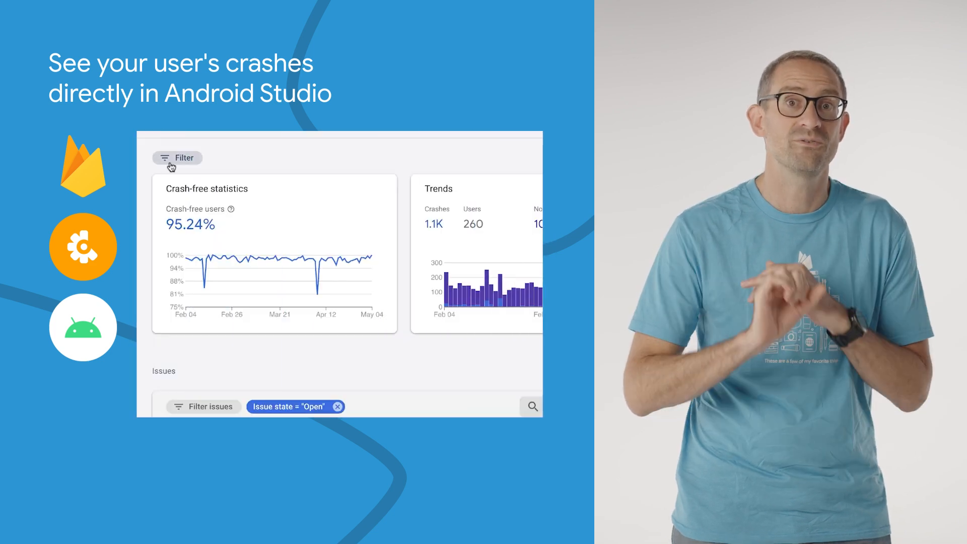
# Step: Filter Crashlytics versions to the Production play track's 1.10.1 (83) and apply it
pyautogui.click(177, 158)
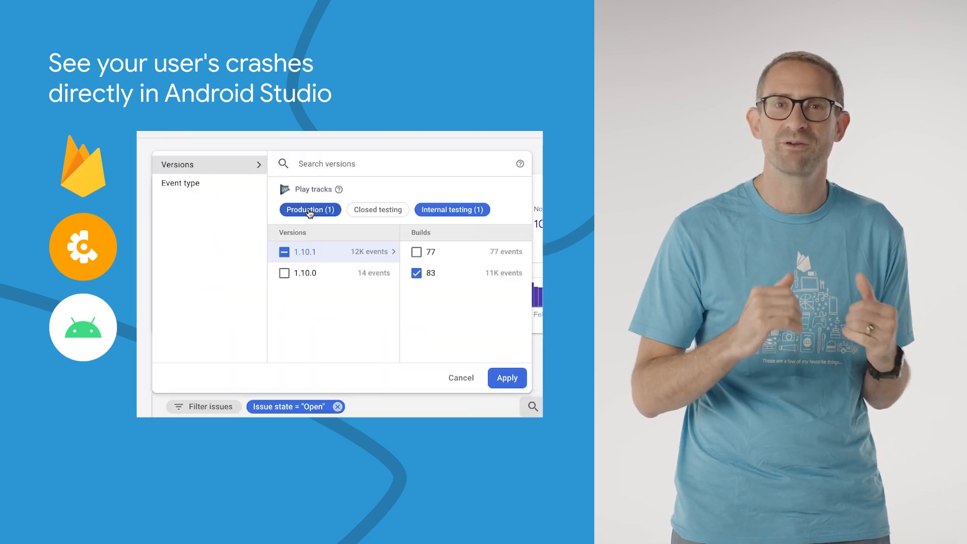
pyautogui.click(506, 378)
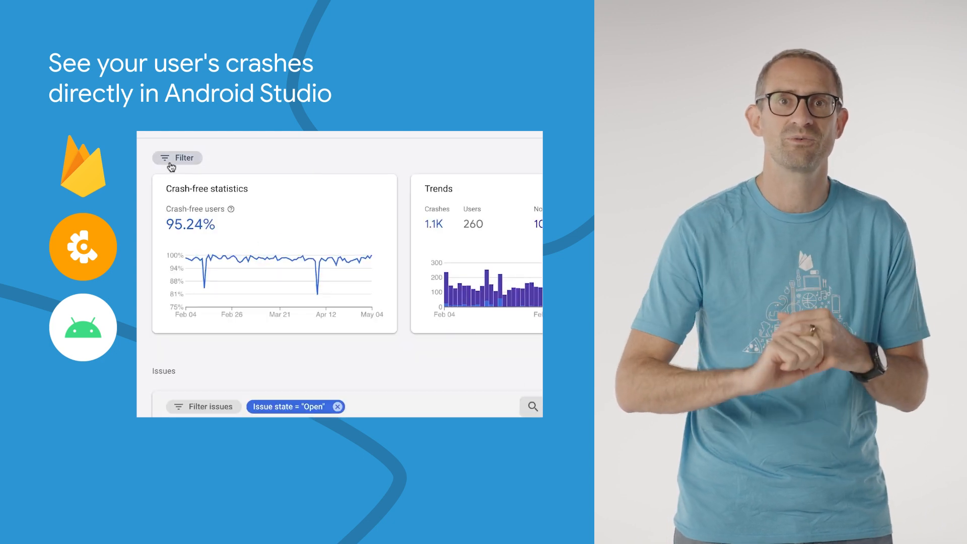
pyautogui.click(177, 157)
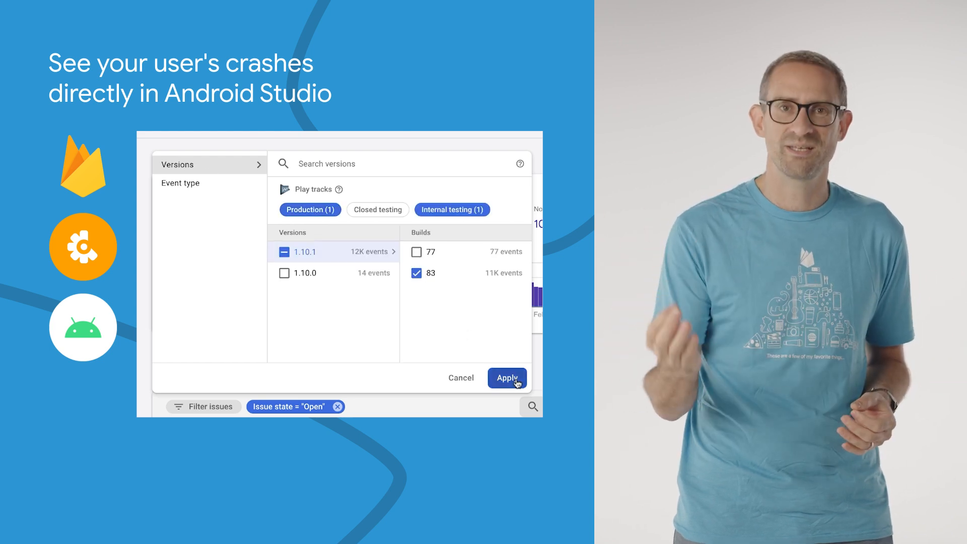
pyautogui.click(508, 378)
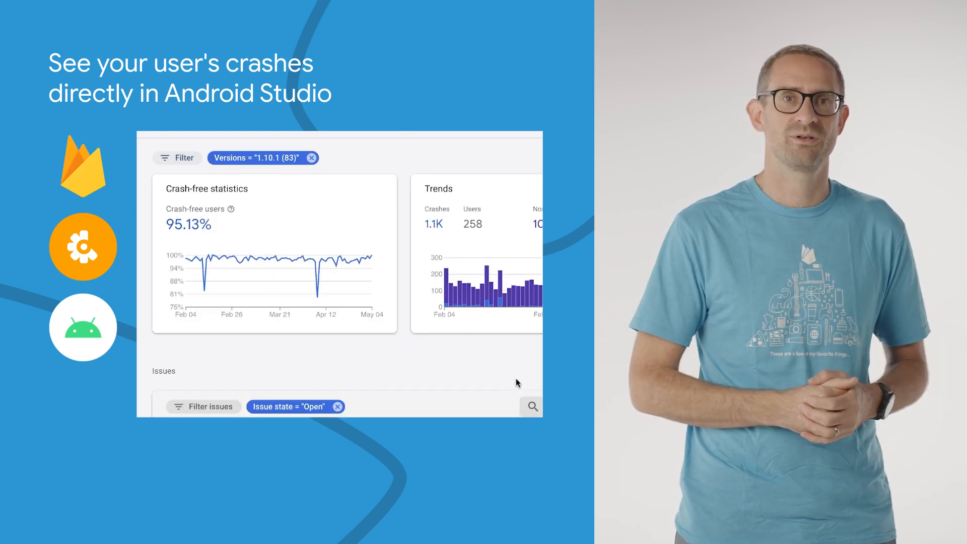